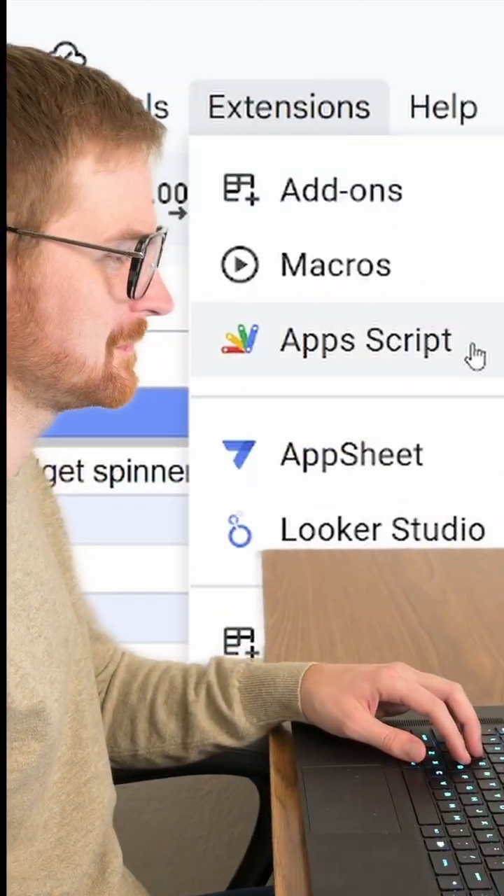
Add a new HTML file to the Apps Script project holding the front-end form code
click(365, 341)
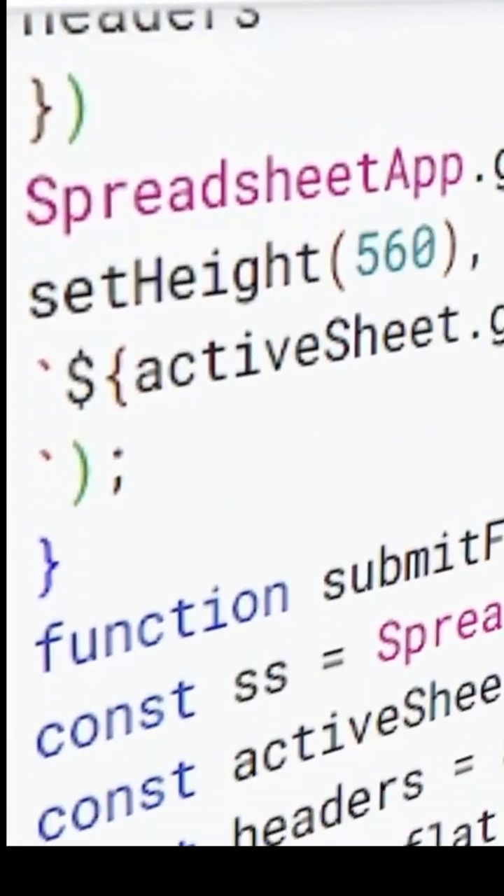
click(42, 25)
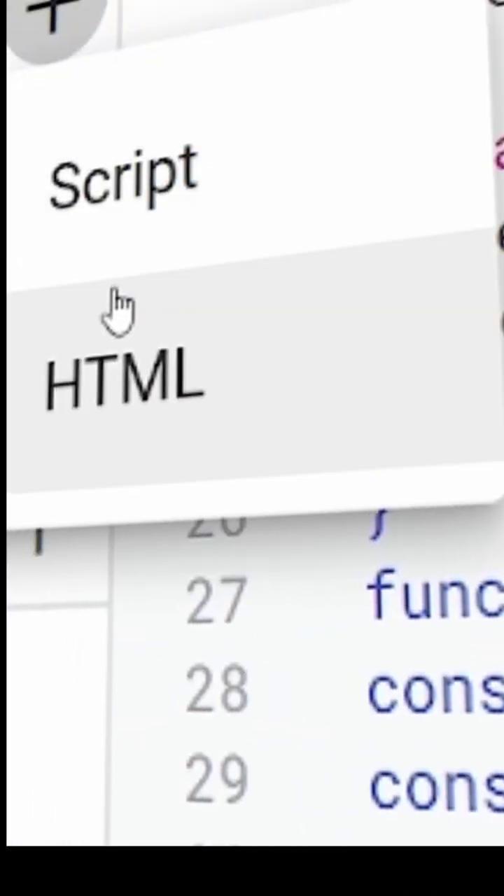
click(126, 378)
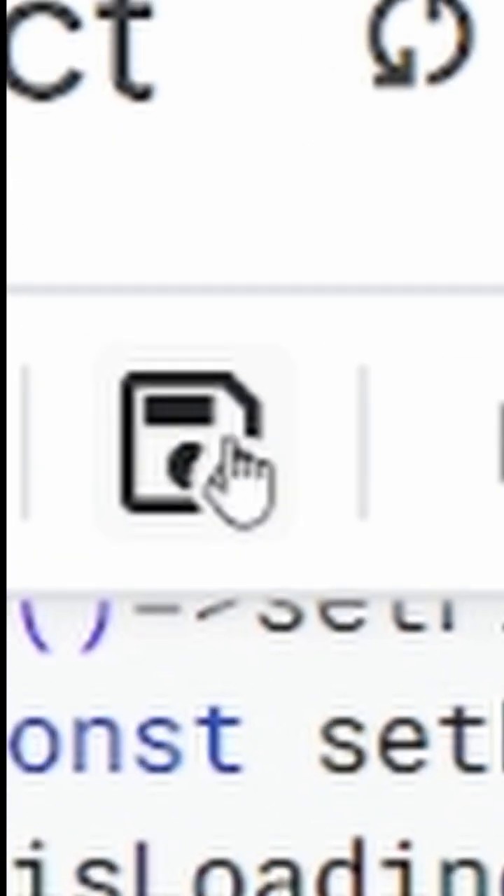